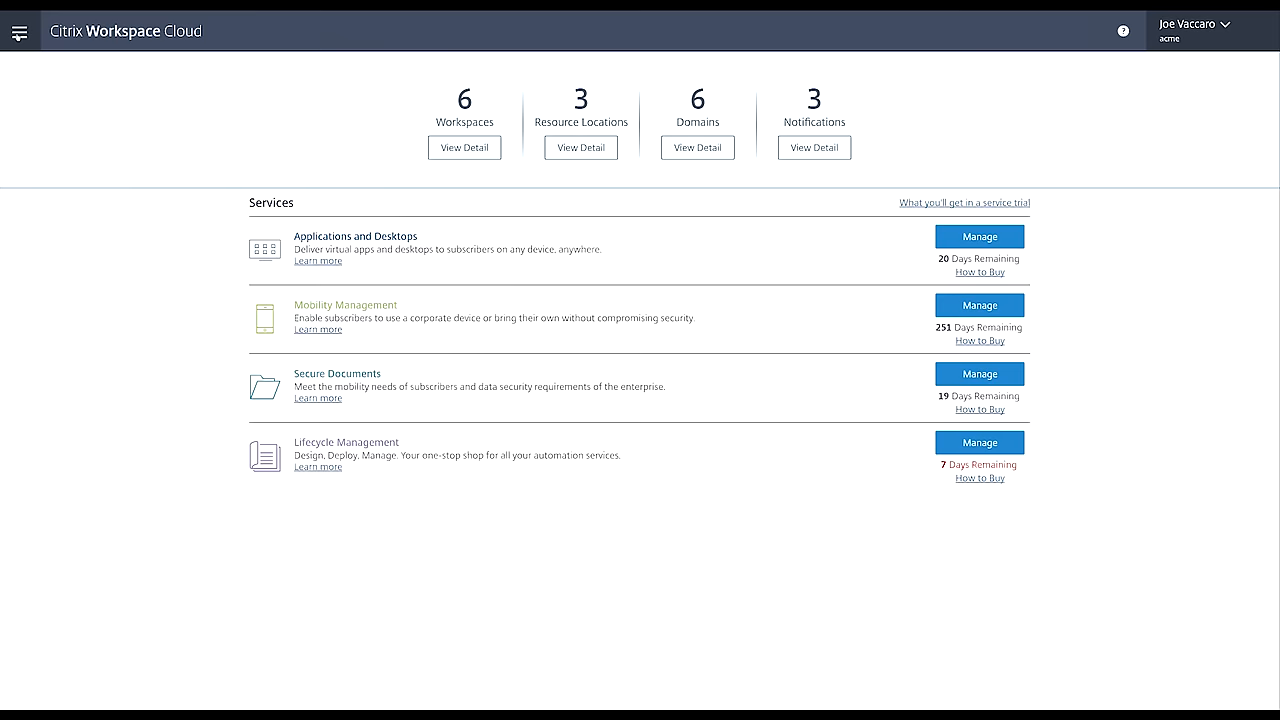
- Open the main navigation menu from the dashboard's hamburger icon
{"action": "left_click", "coordinate": [18, 32]}
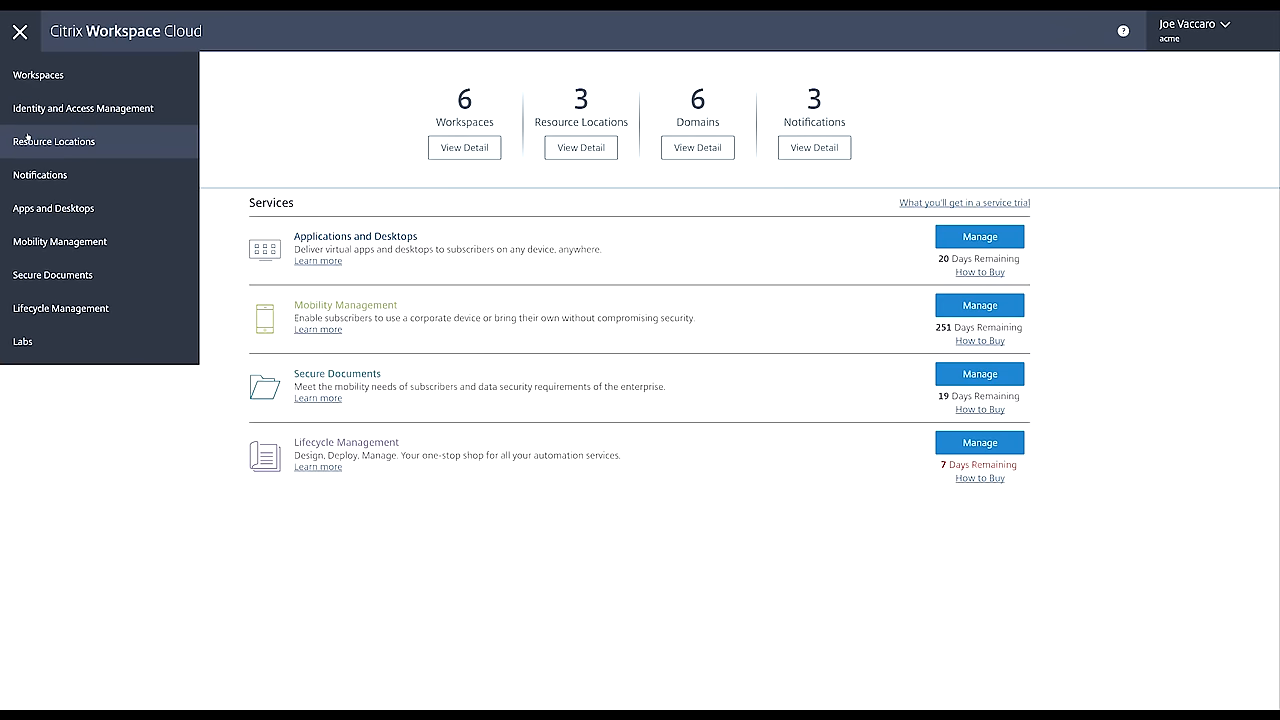
- Show the Resource Locations page and scroll through the Azure, Cambourne and Fort Lauderdale connectors
{"action": "left_click", "coordinate": [52, 140]}
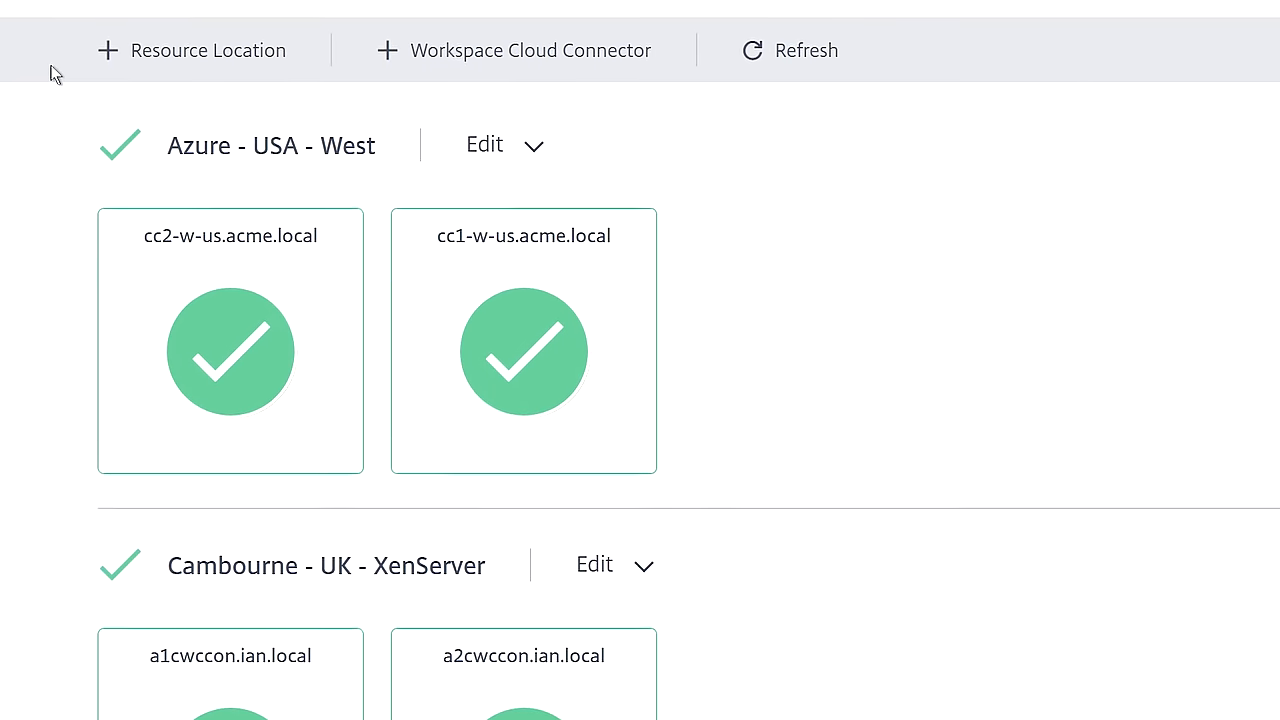
{"action": "scroll", "scroll_direction": "down", "scroll_amount": 3}
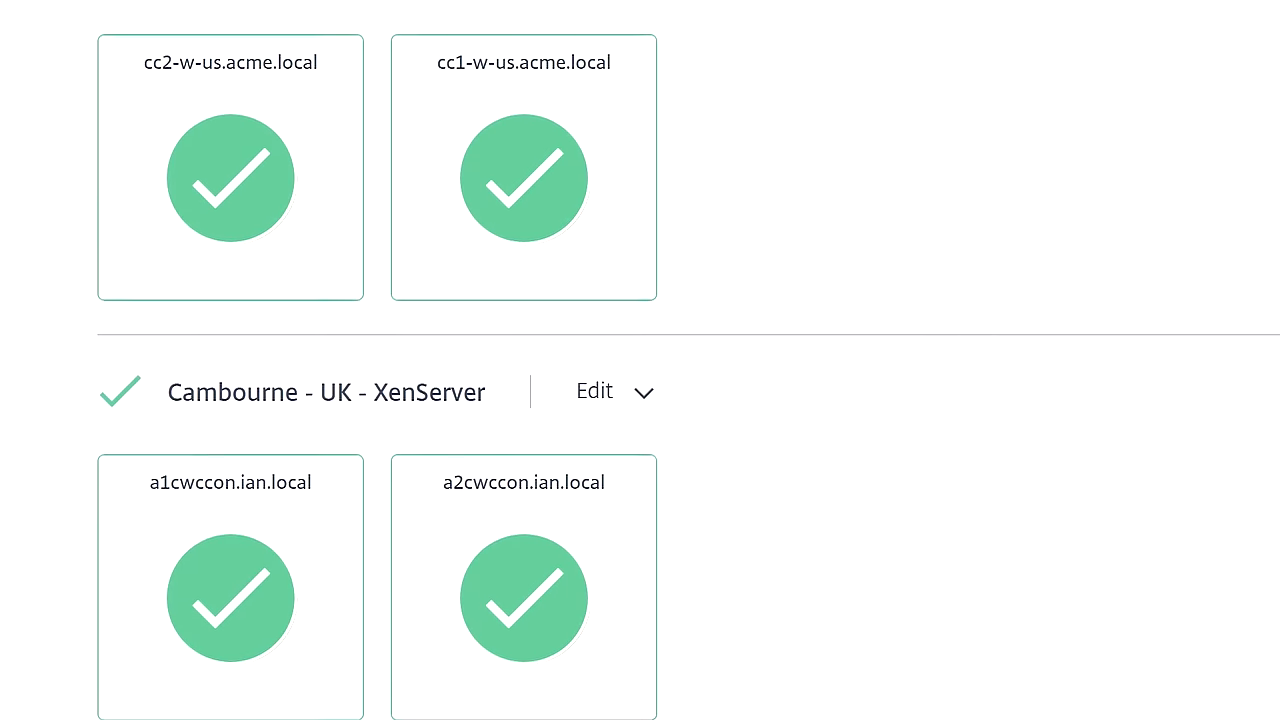
{"action": "scroll", "scroll_direction": "down", "scroll_amount": 3}
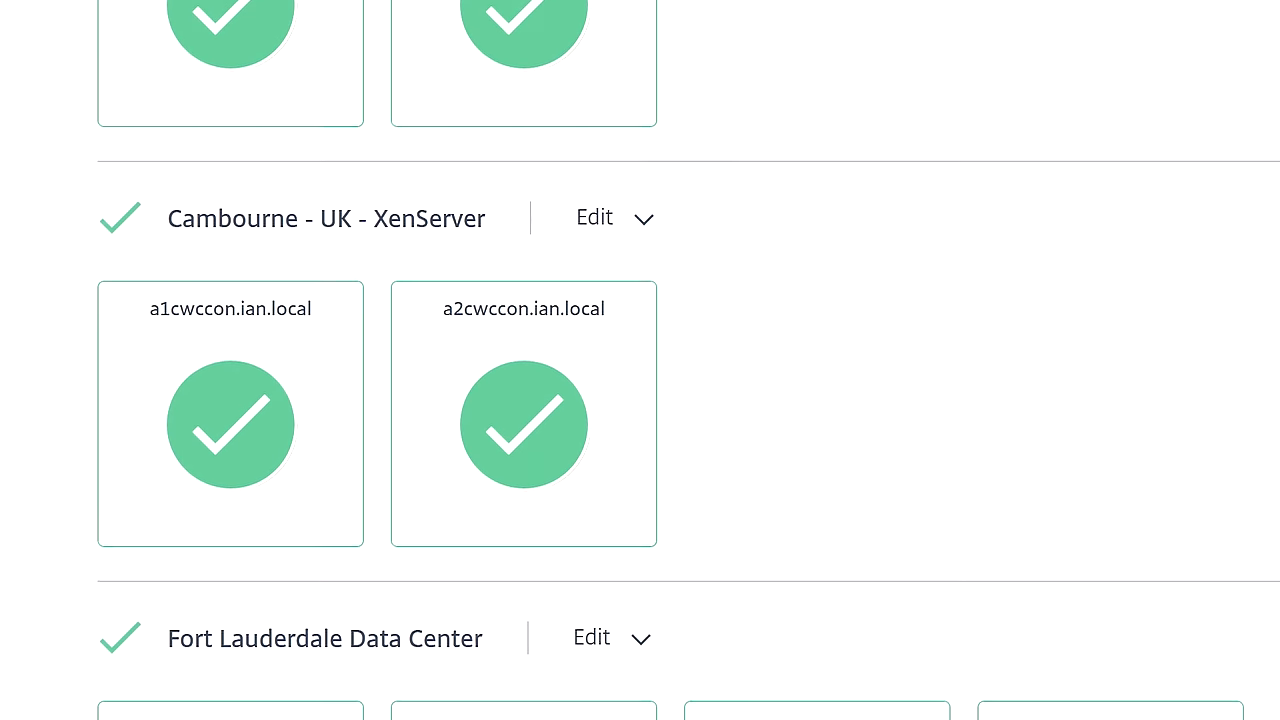
{"action": "scroll", "scroll_direction": "down", "scroll_amount": 3}
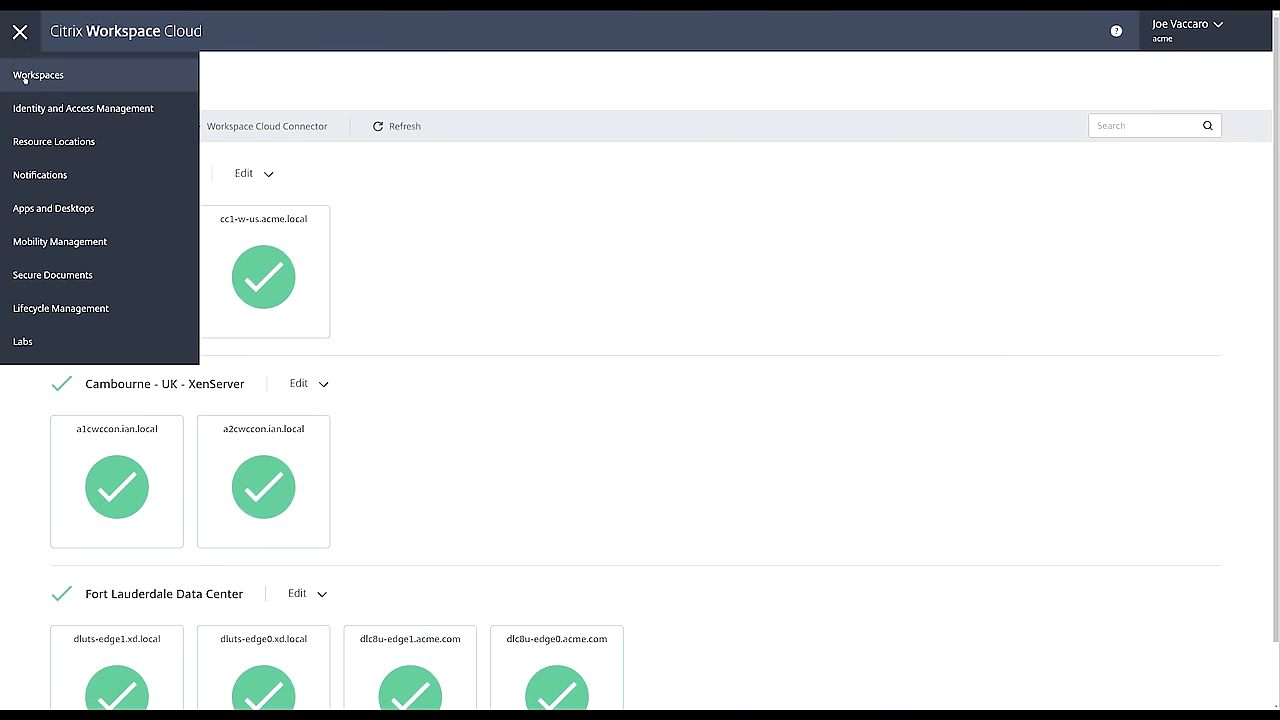
{"action": "mouse_move", "coordinate": [52, 208]}
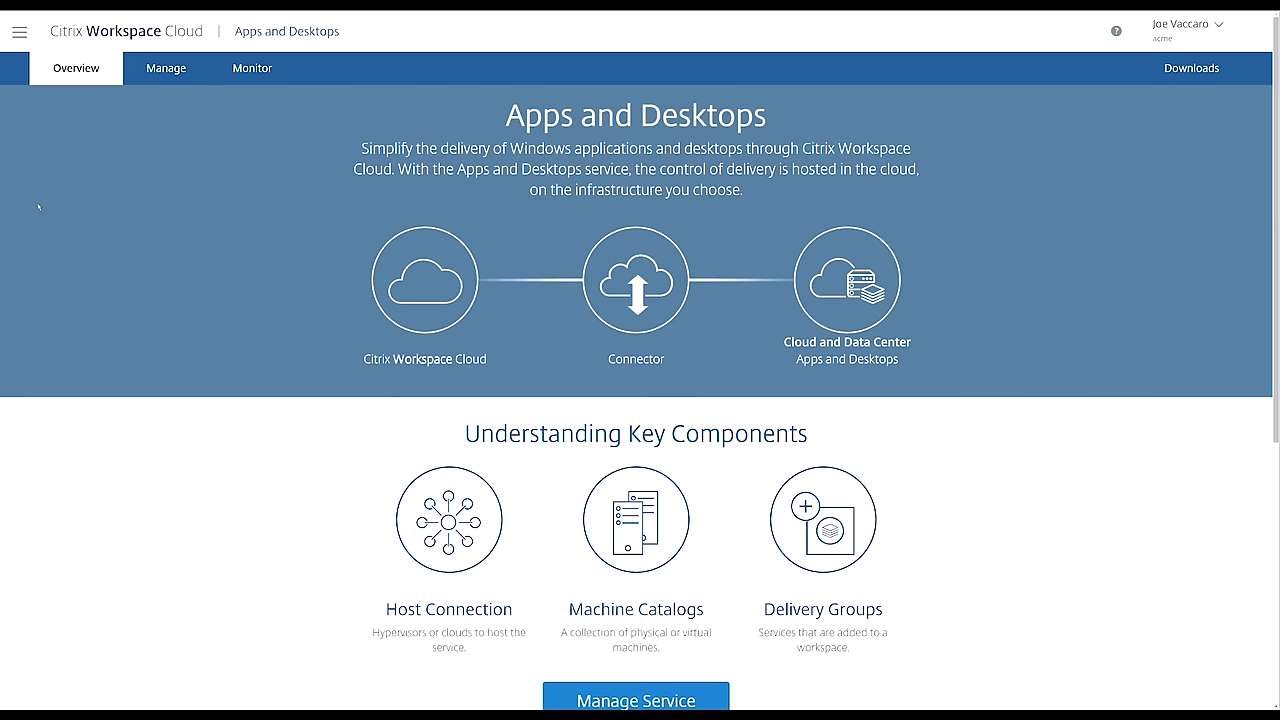
- View the Hosting connections and Machine Catalogs in the Apps and Desktops Manage console
{"action": "left_click", "coordinate": [164, 68]}
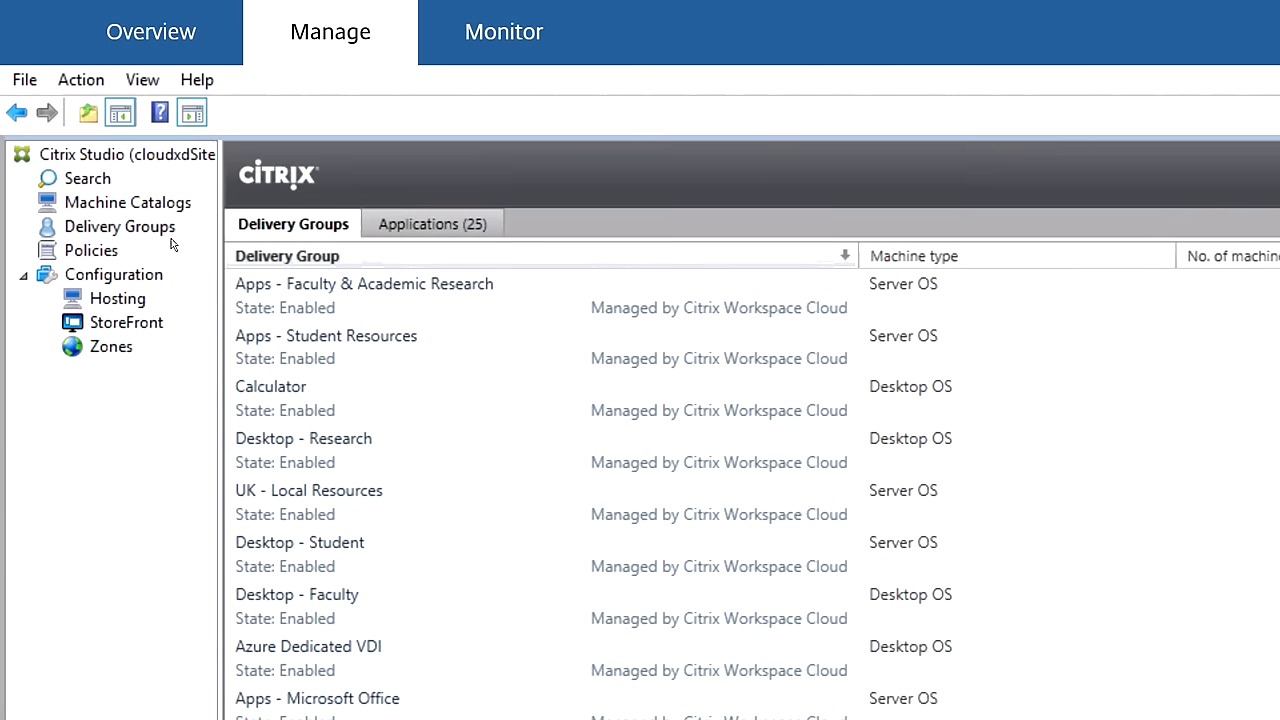
{"action": "left_click", "coordinate": [116, 298]}
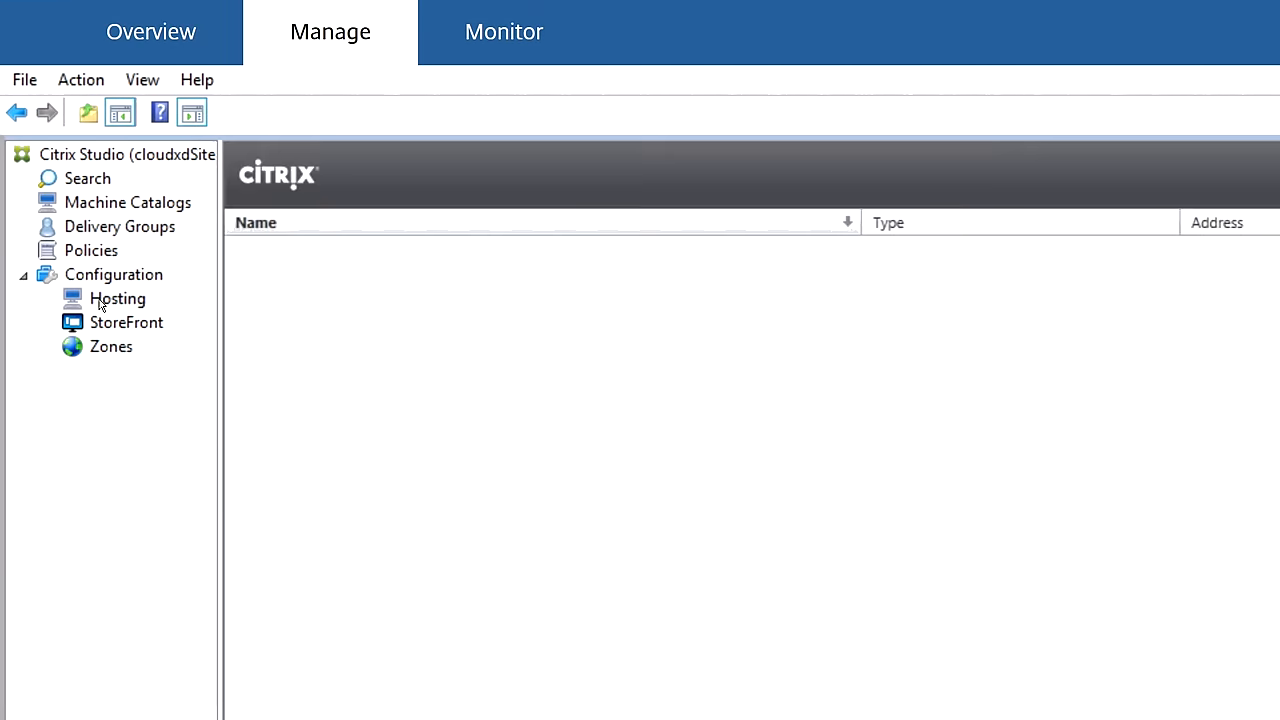
{"action": "left_click", "coordinate": [116, 298]}
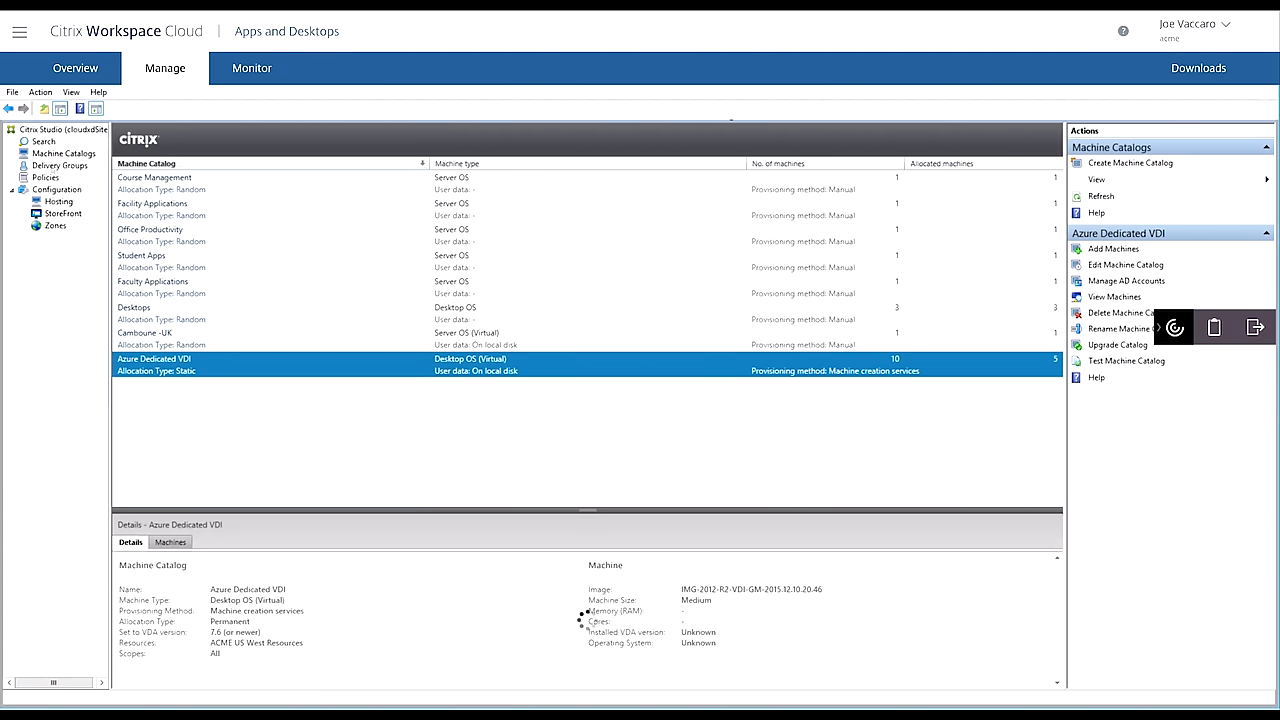
- List the five published applications of the Apps - Student Resources delivery group
{"action": "left_click", "coordinate": [60, 164]}
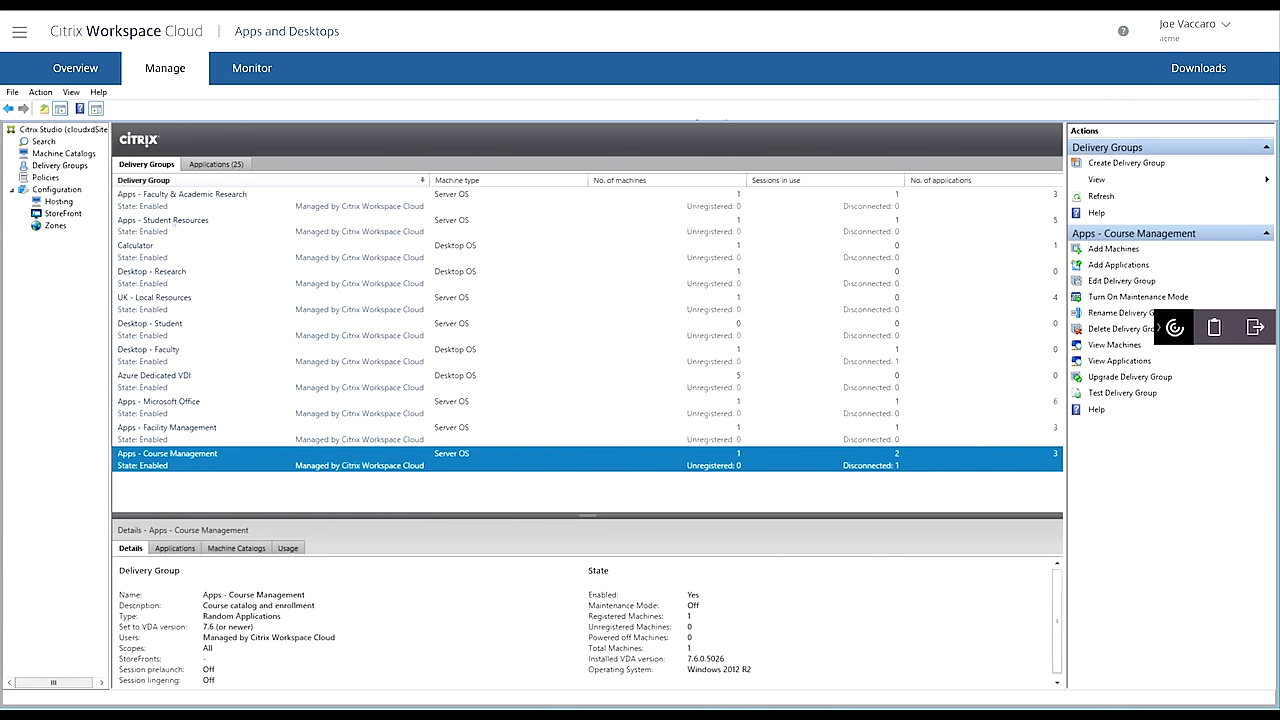
{"action": "left_click", "coordinate": [164, 220]}
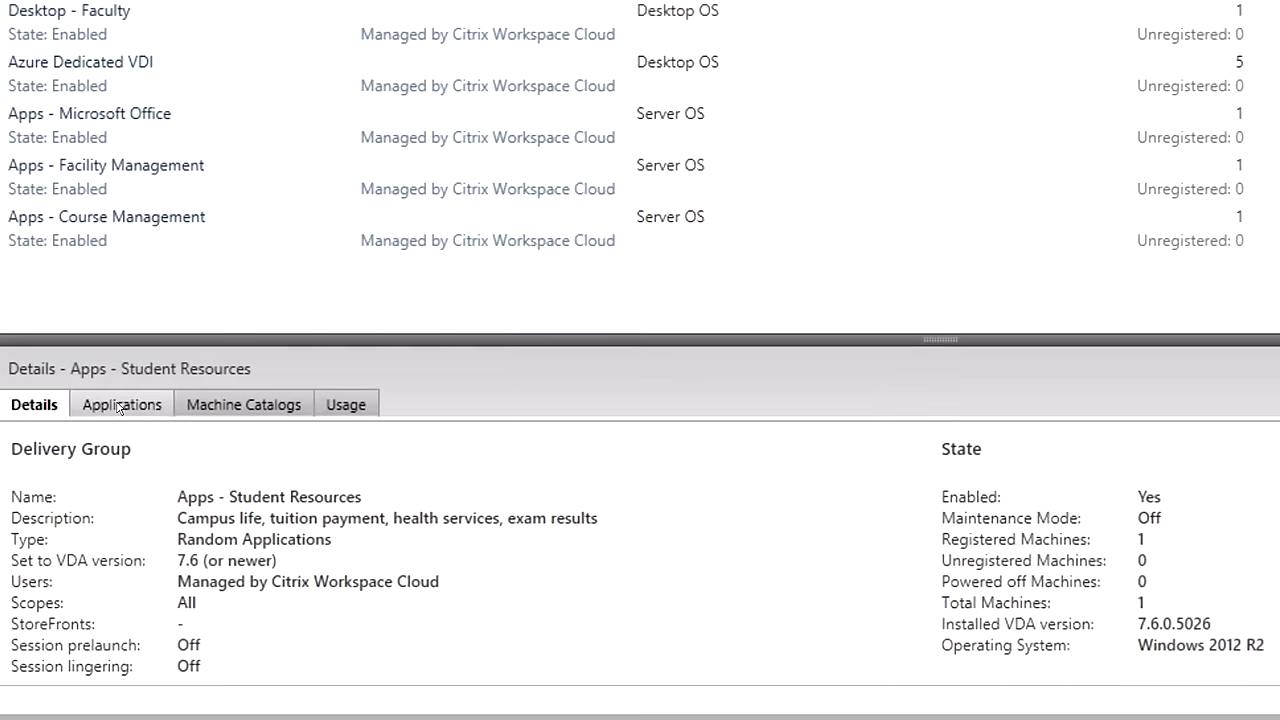
{"action": "left_click", "coordinate": [120, 404]}
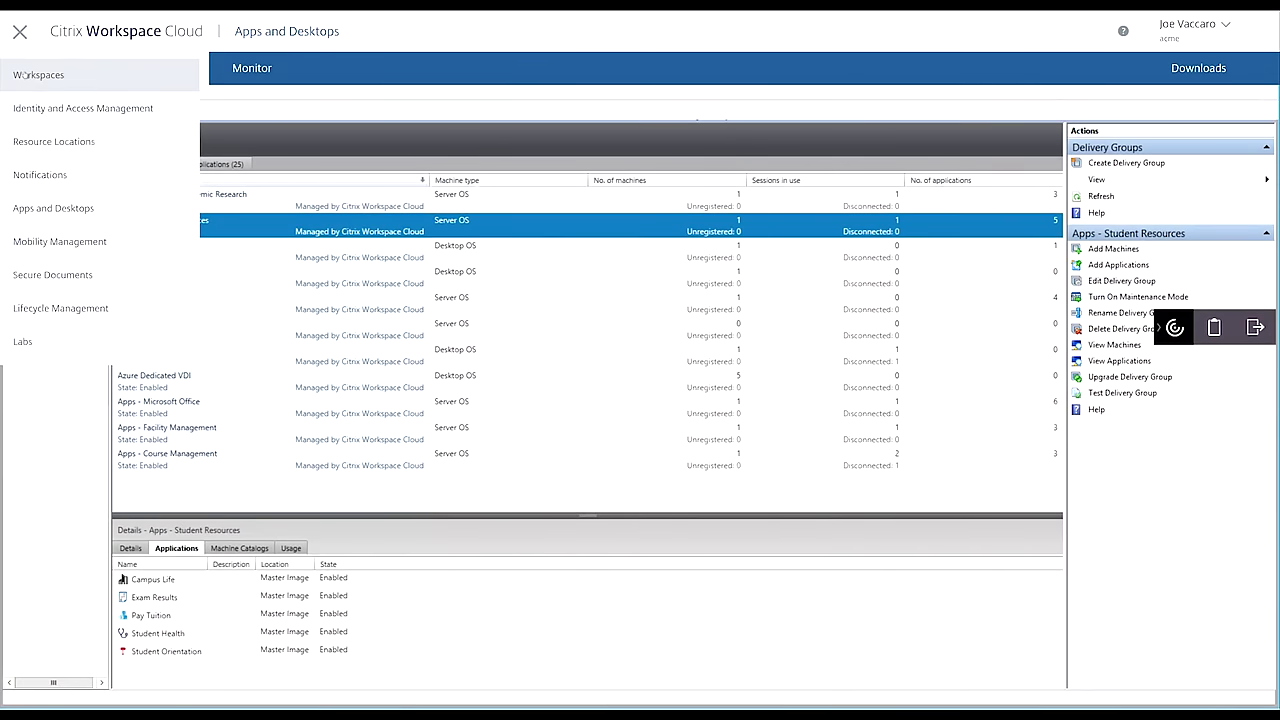
- Show the four current subscribers of the Facilities Manager workspace
{"action": "left_click", "coordinate": [38, 76]}
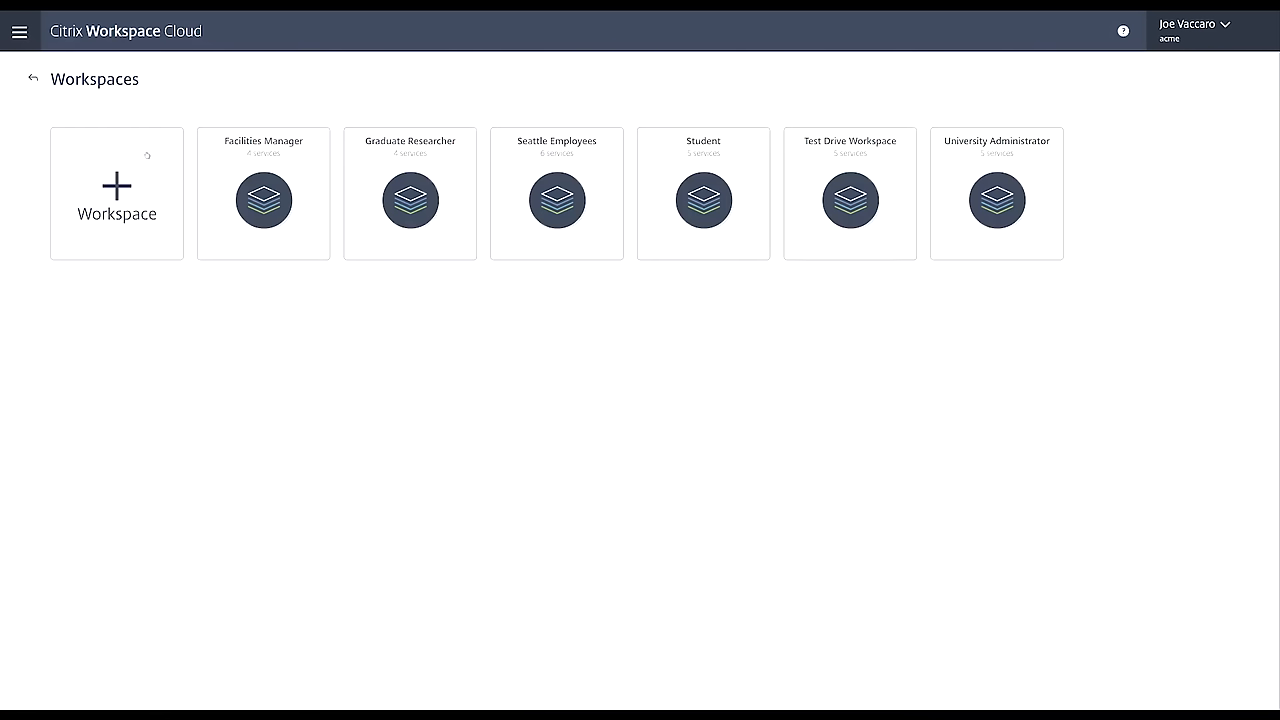
{"action": "left_click", "coordinate": [264, 192]}
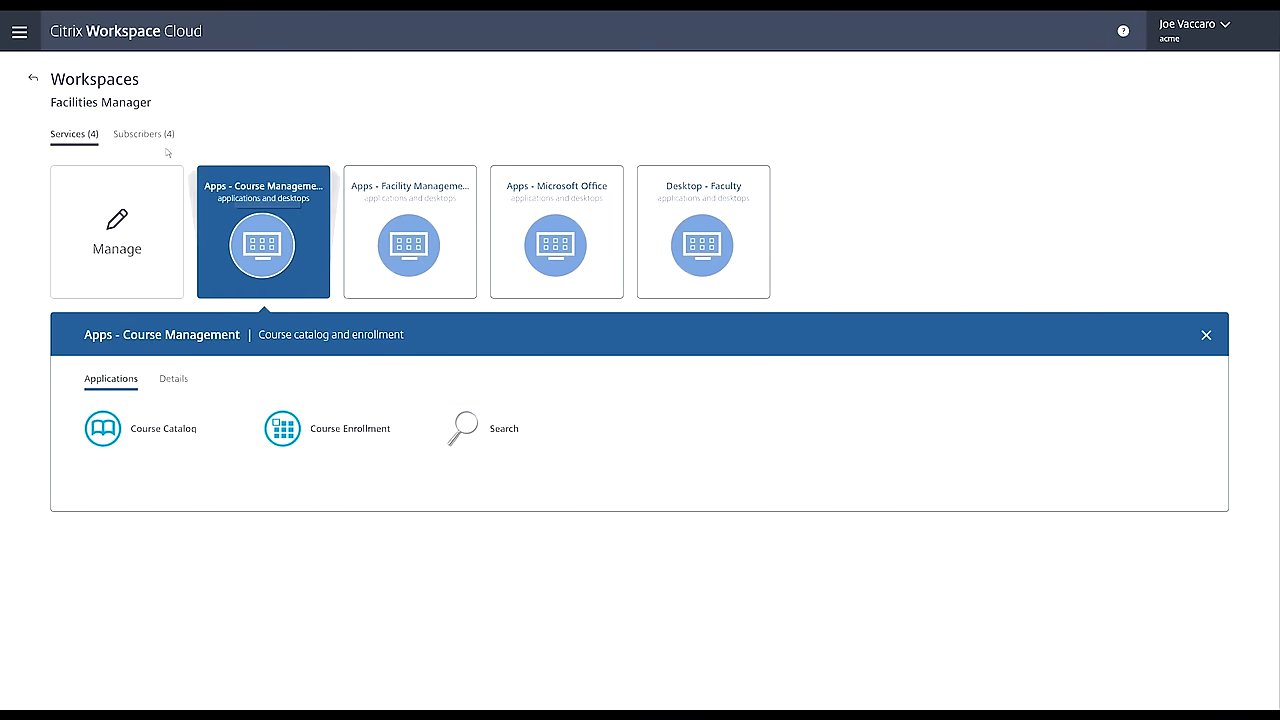
{"action": "left_click", "coordinate": [138, 132]}
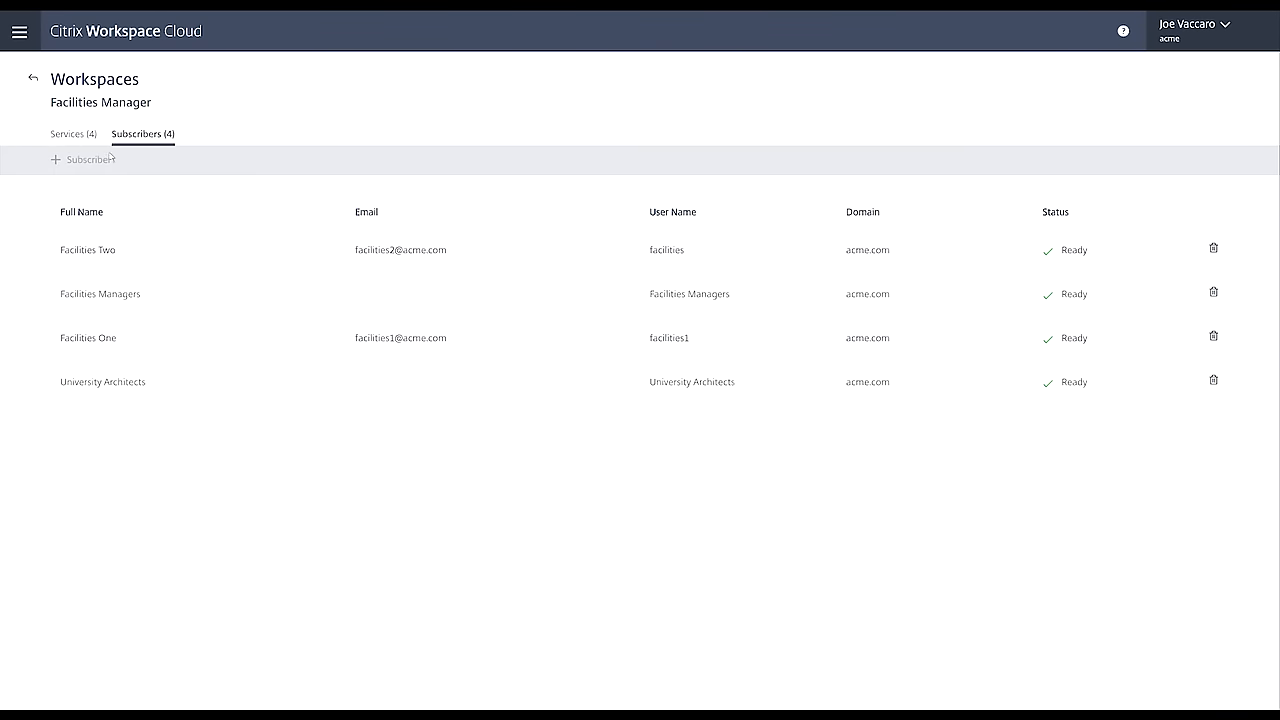
{"action": "left_click", "coordinate": [82, 160]}
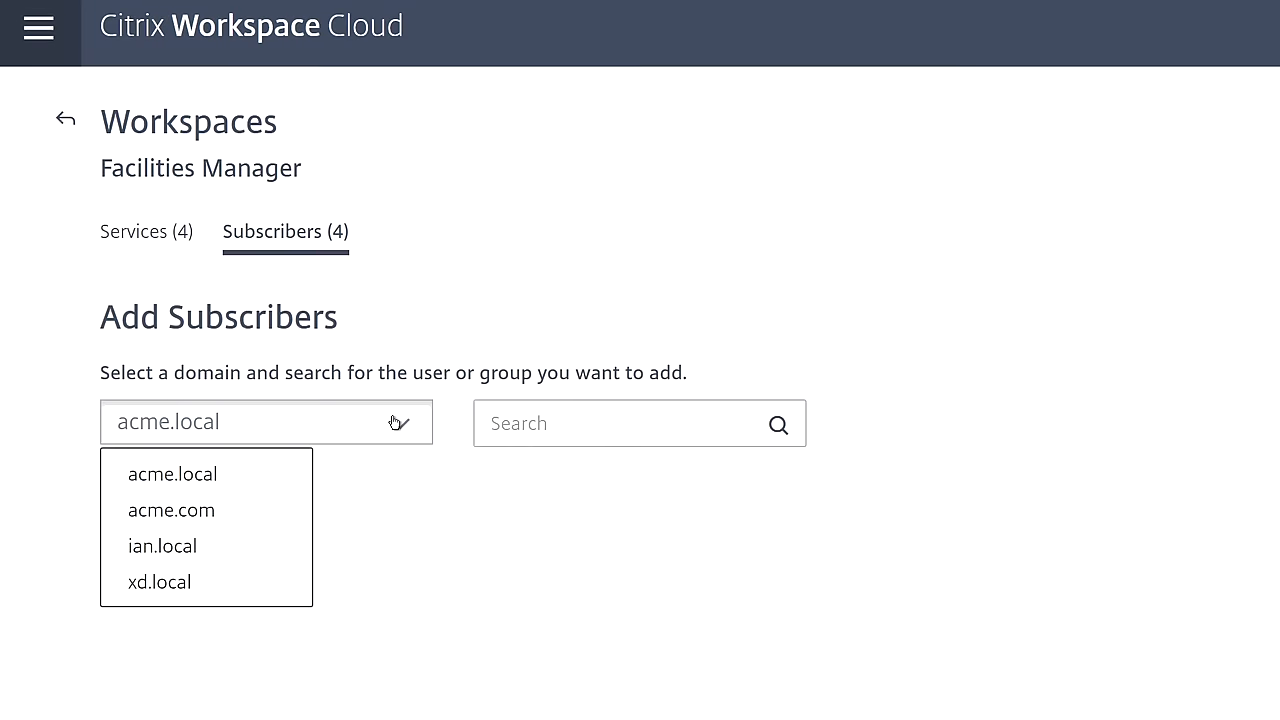
{"action": "left_click", "coordinate": [172, 510]}
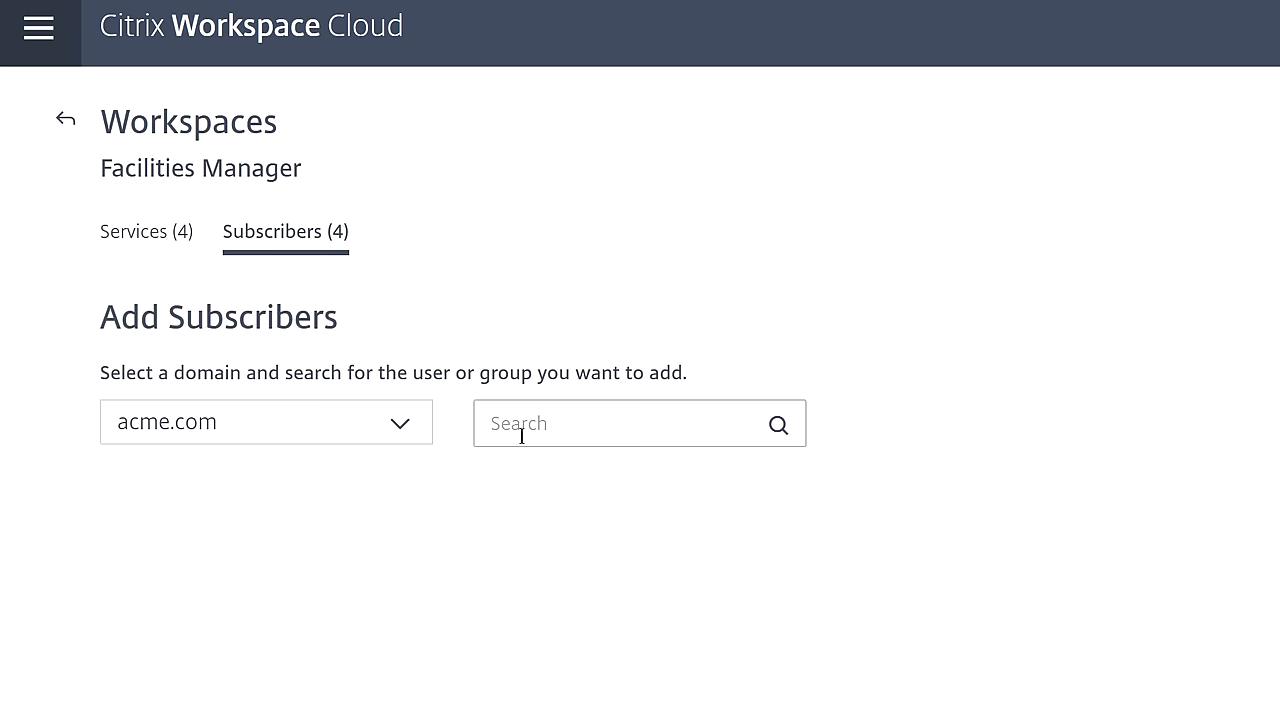
{"action": "type", "text": "da"}
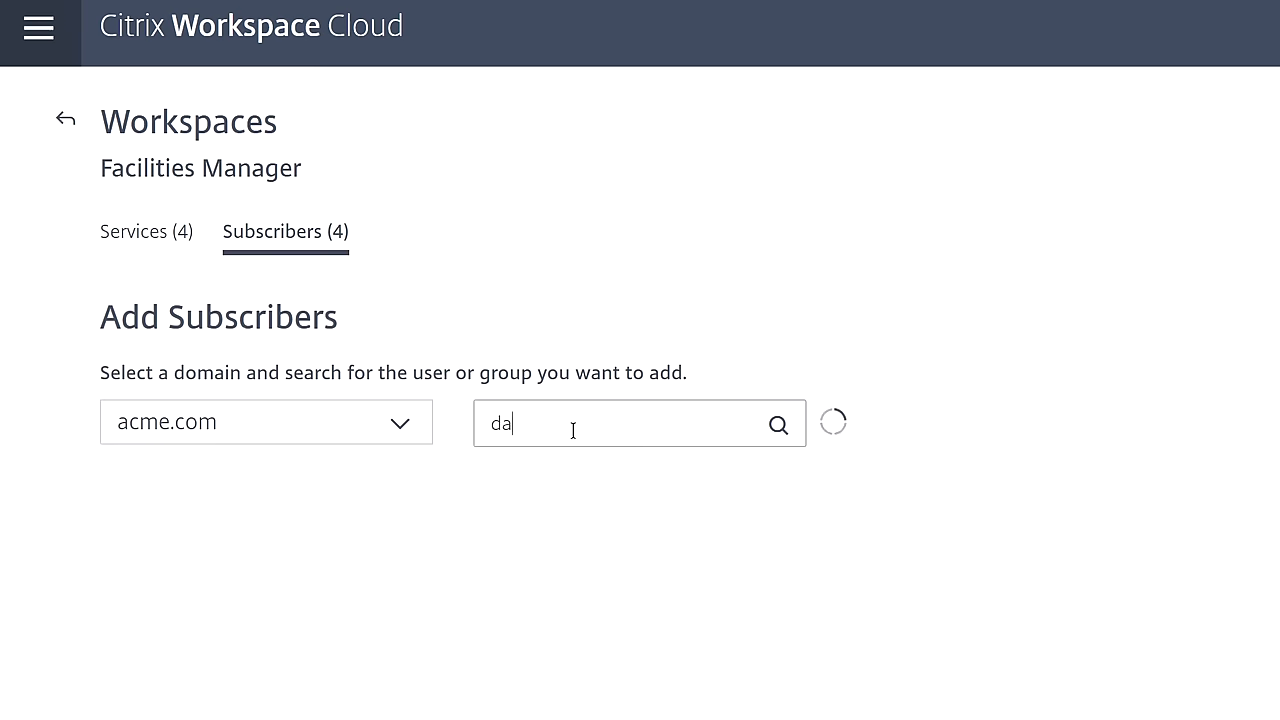
{"action": "type", "text": "n"}
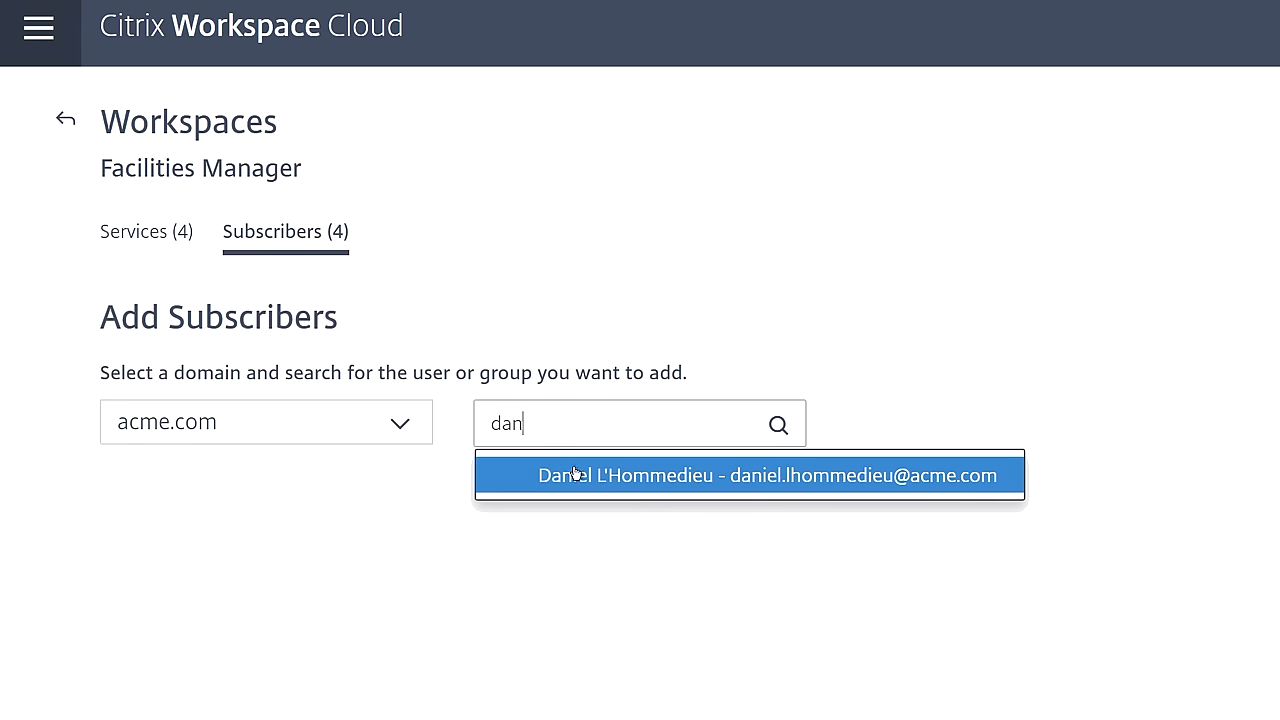
{"action": "left_click", "coordinate": [748, 476]}
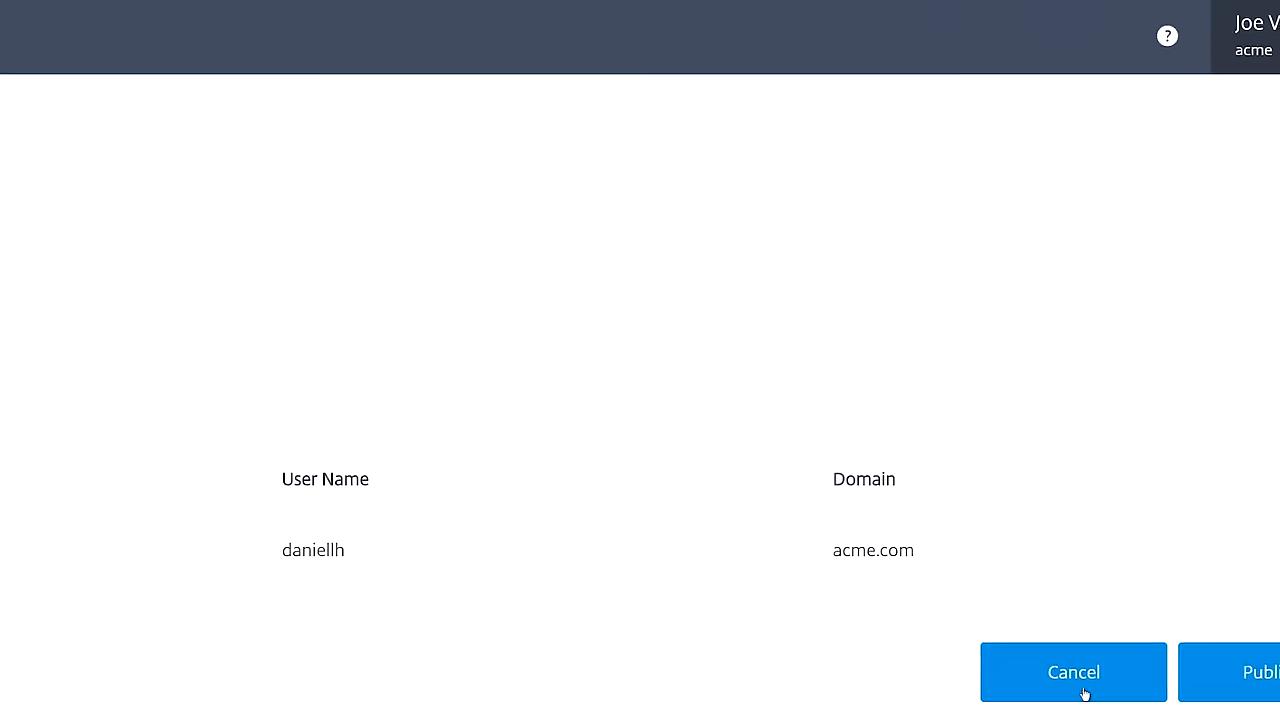
{"action": "left_click", "coordinate": [1260, 672]}
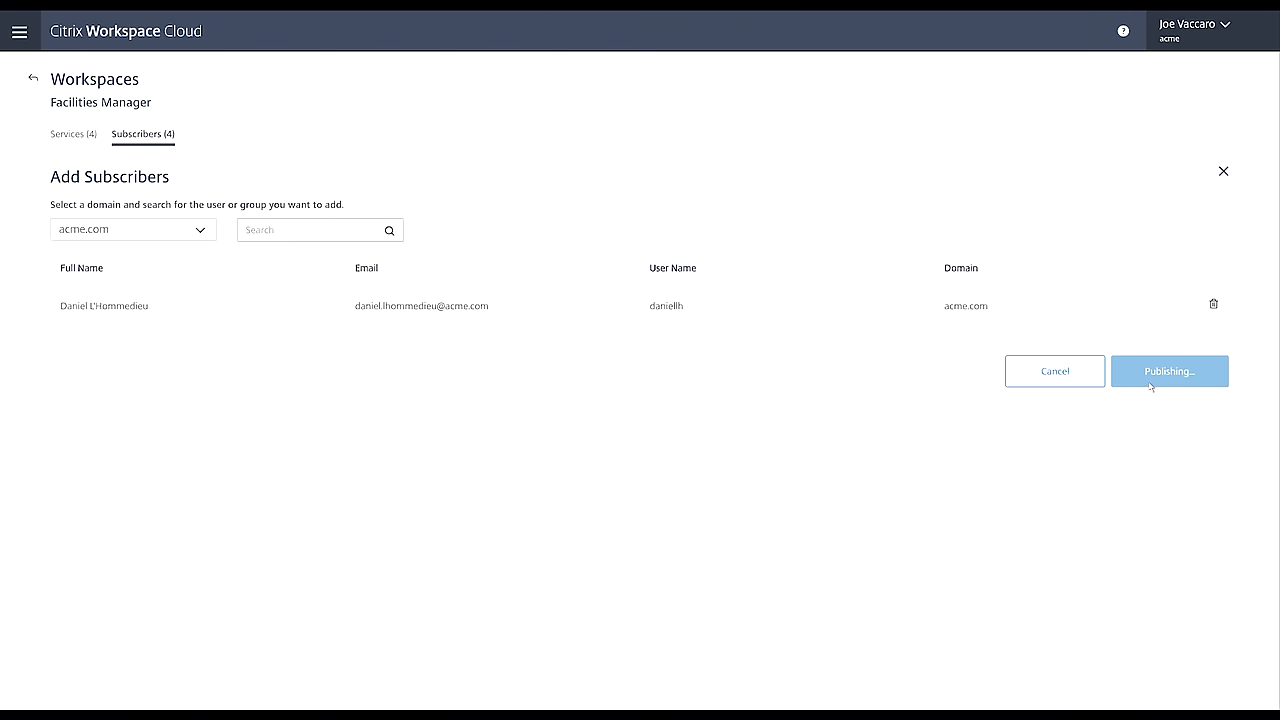
{"action": "left_click", "coordinate": [1168, 370]}
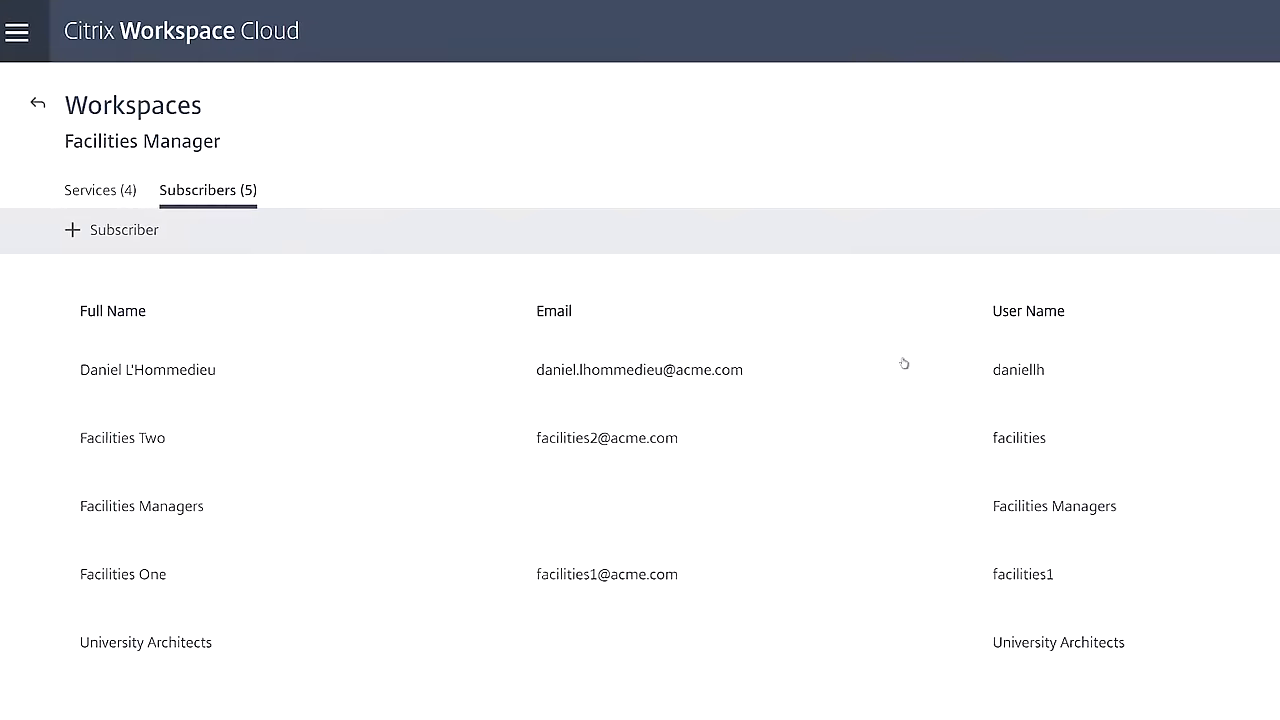